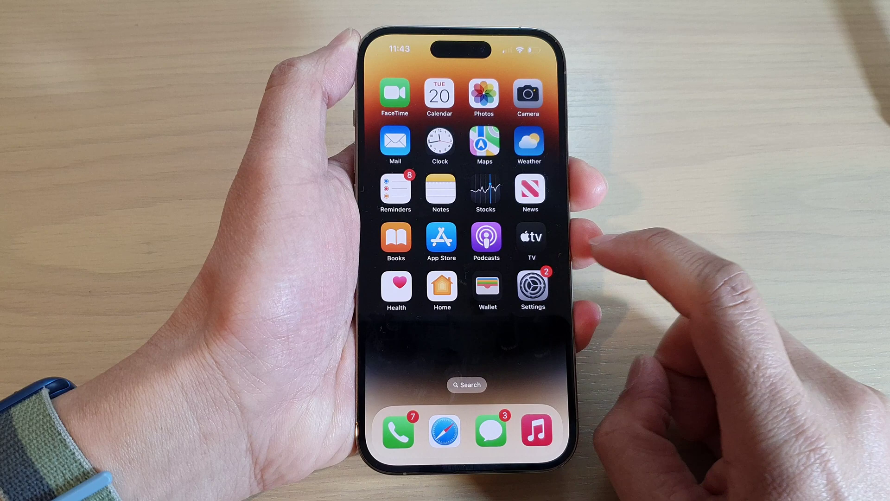
Step: Open Settings, go to Sounds & Haptics, and open Text Tone's vibration choices
{"action": "left_click", "coordinate": [533, 283]}
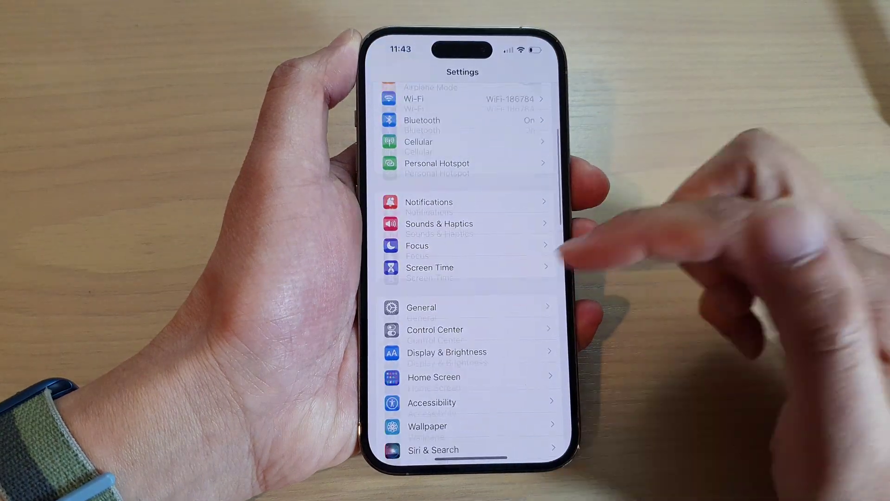
{"action": "scroll", "scroll_direction": "down", "scroll_amount": 3}
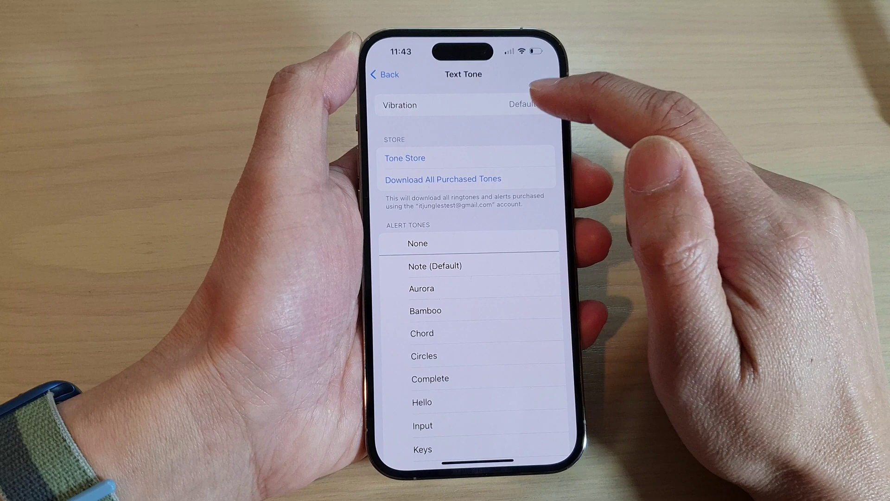
{"action": "left_click", "coordinate": [463, 105]}
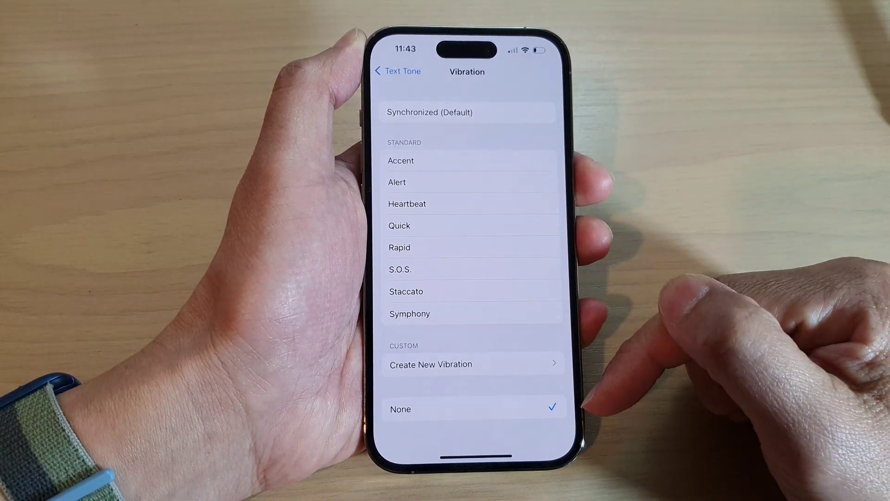
{"action": "mouse_move", "coordinate": [538, 153]}
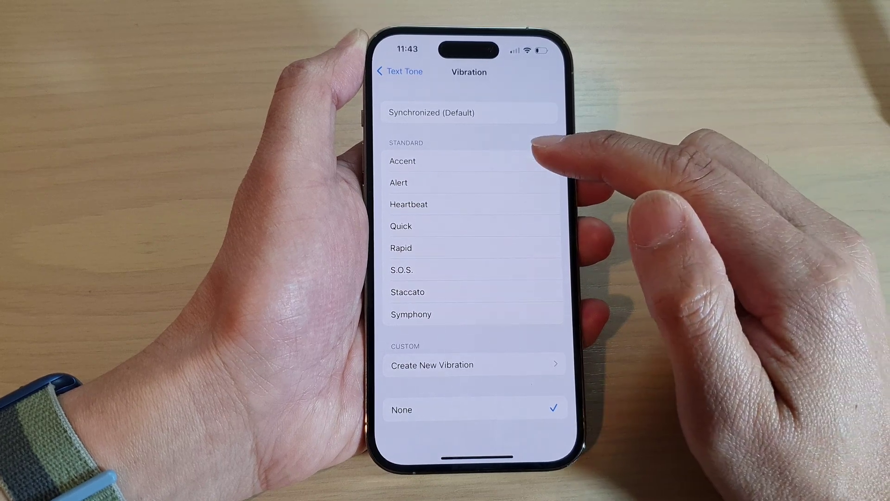